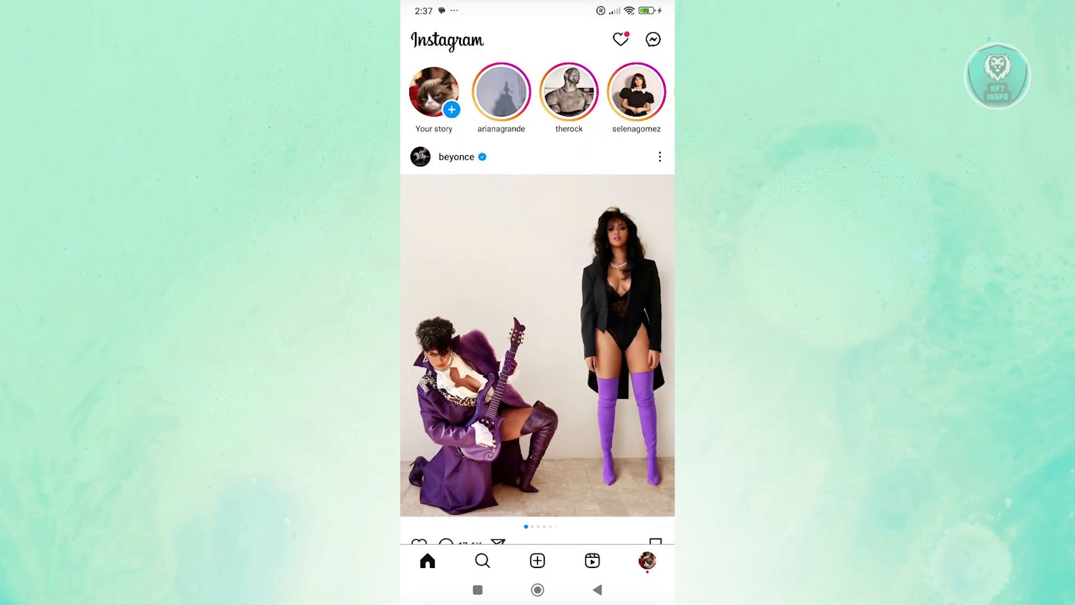
- Reach the Settings and activity page and browse down toward the login and log-out options
click(646, 560)
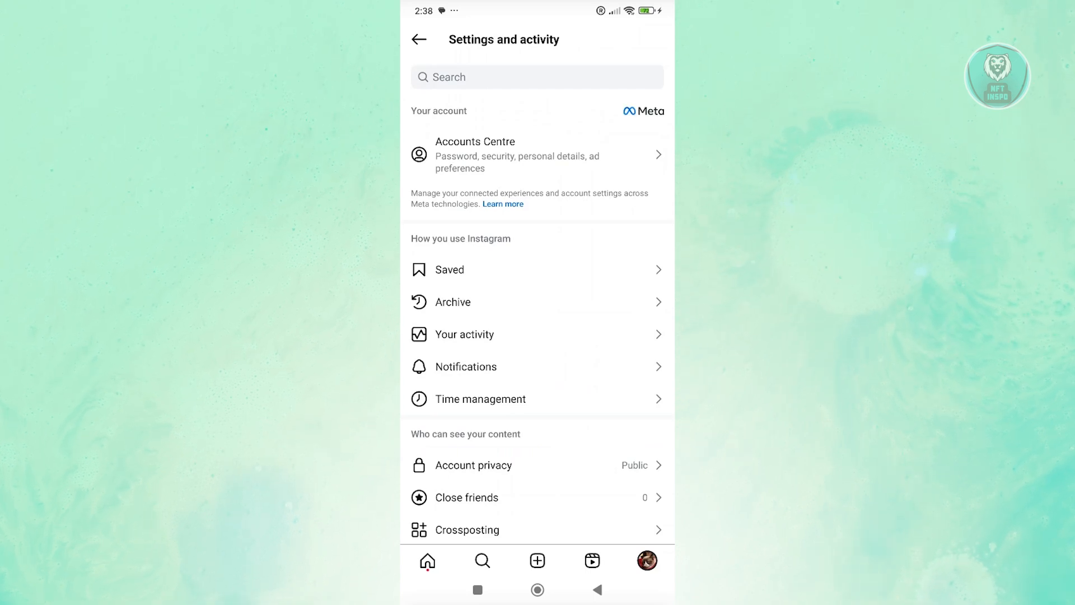
scroll(down, 3)
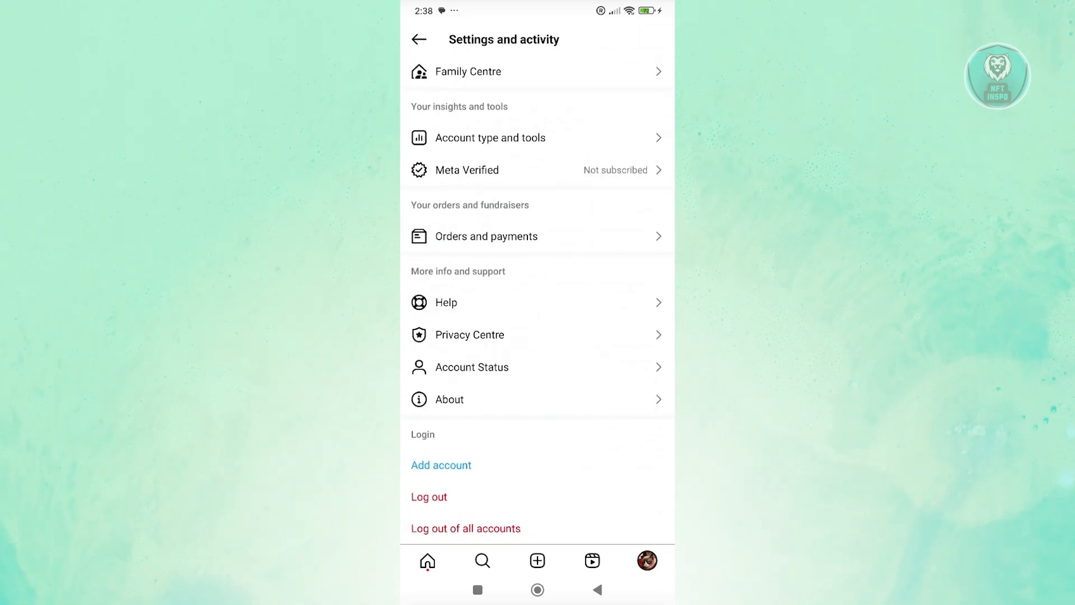
- Enter the Help section listing Report a problem, Help Centre and Support Requests
click(444, 303)
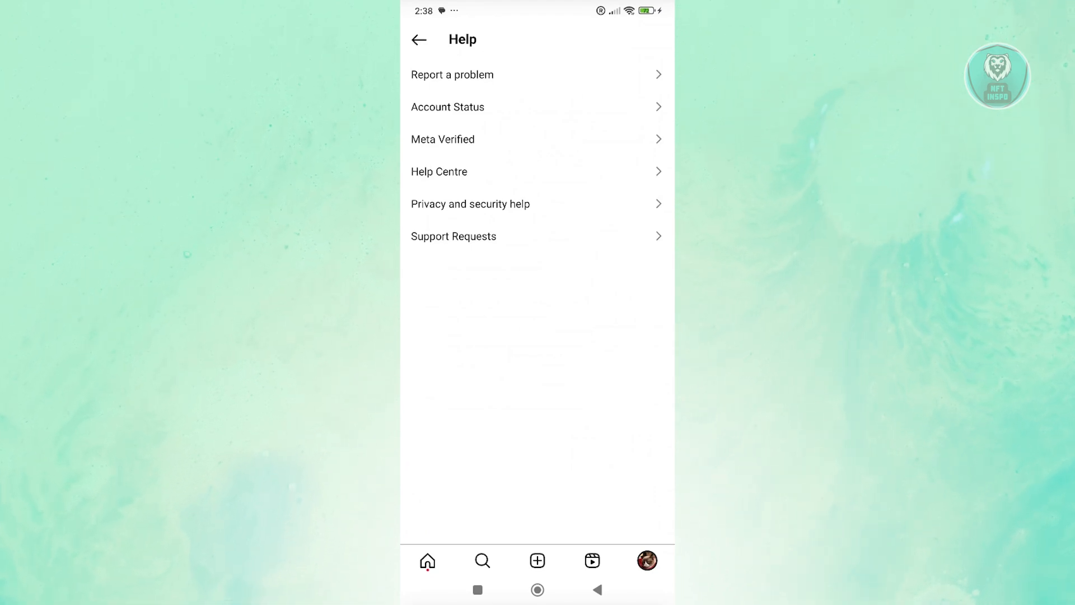
click(448, 107)
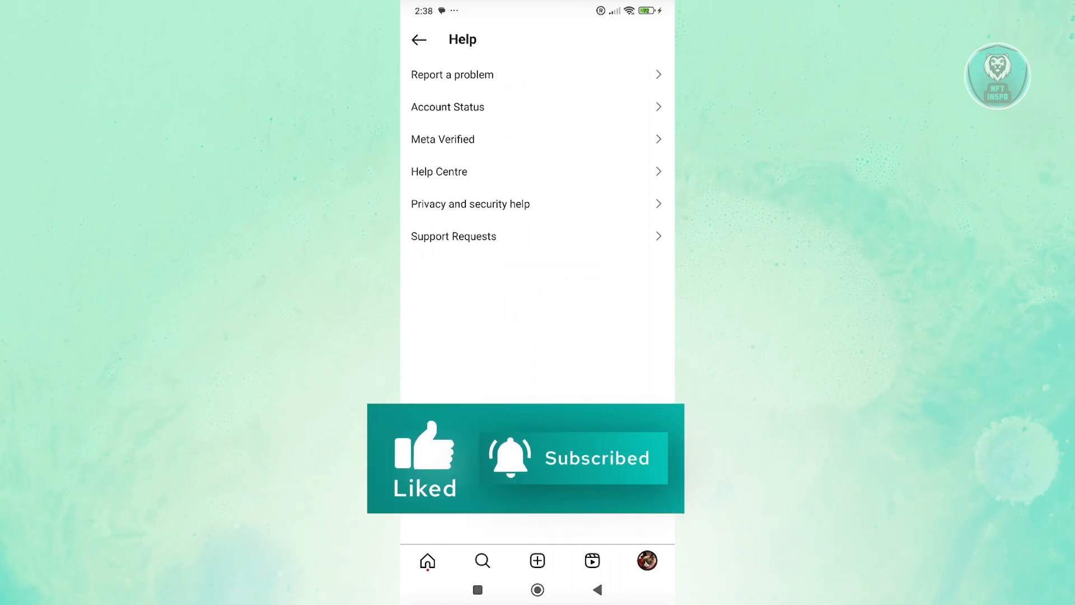
- Check Support Requests > Violations, confirm no violations, and return to Settings and activity
click(453, 237)
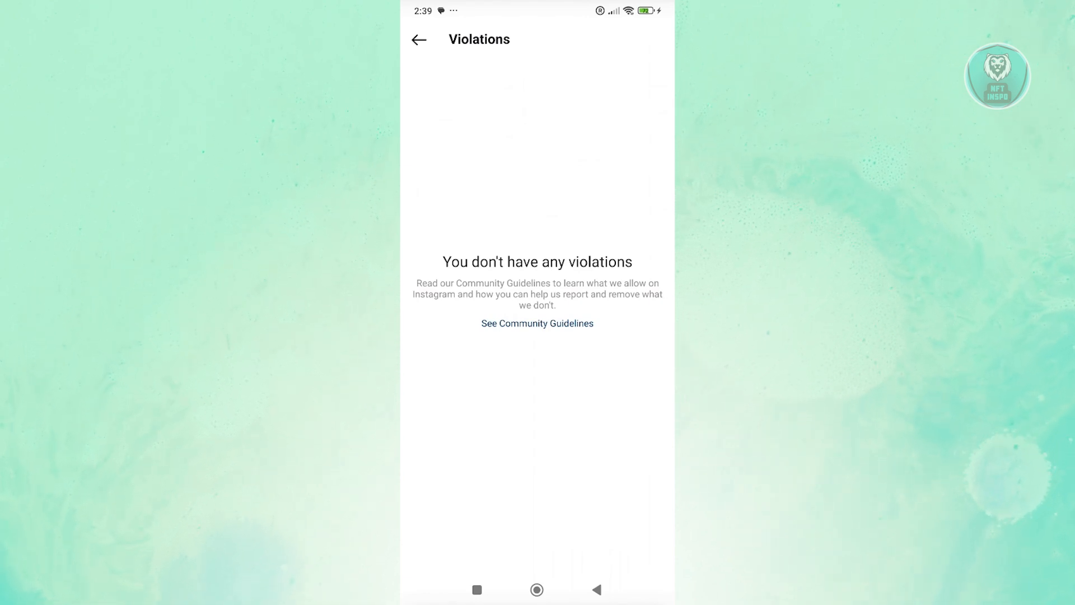
click(418, 39)
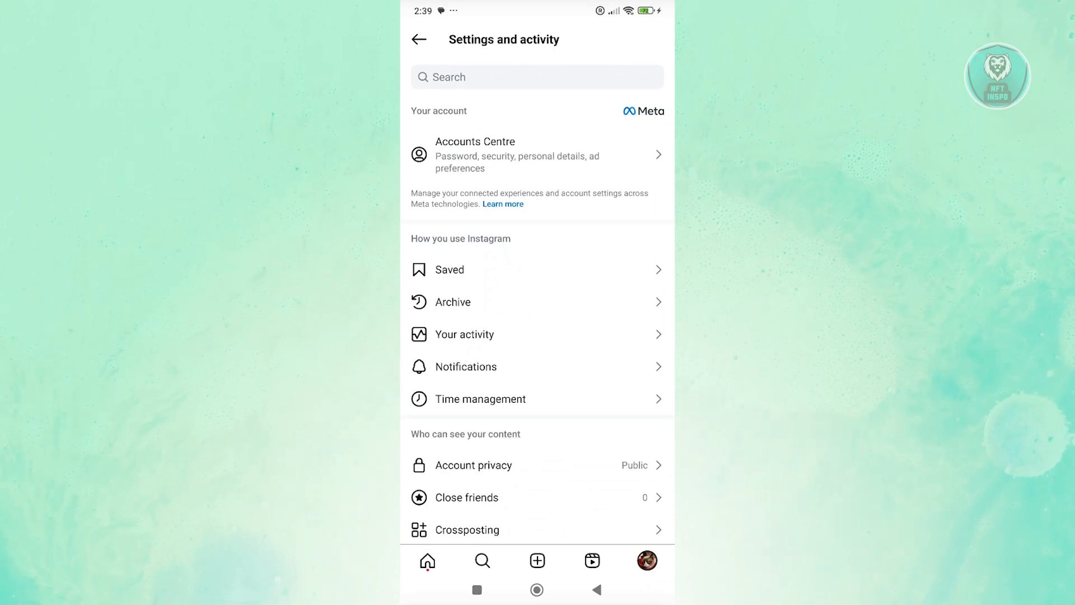
scroll(down, 3)
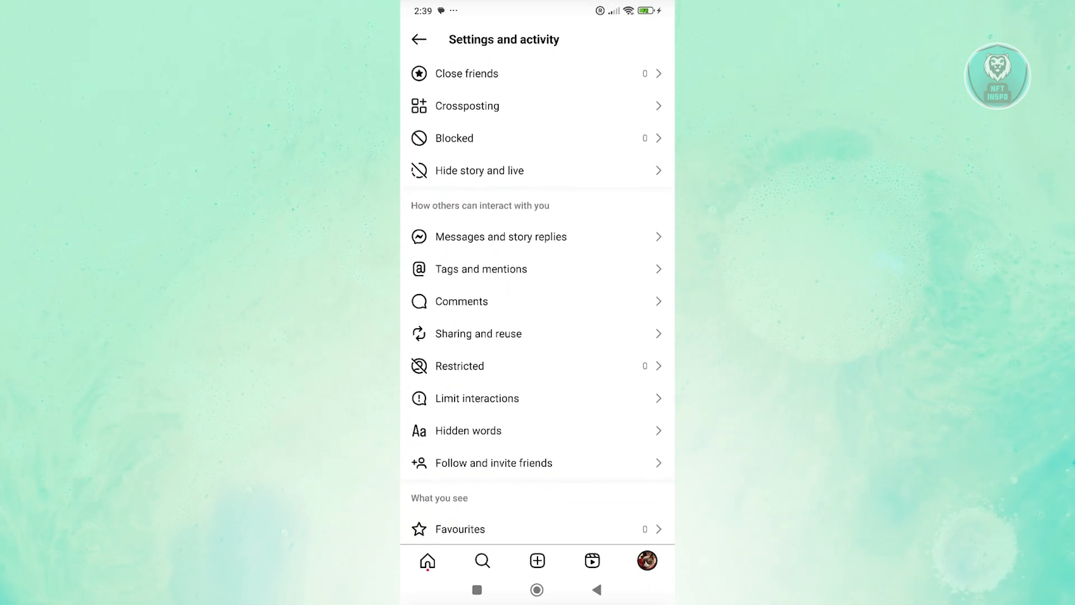
scroll(down, 3)
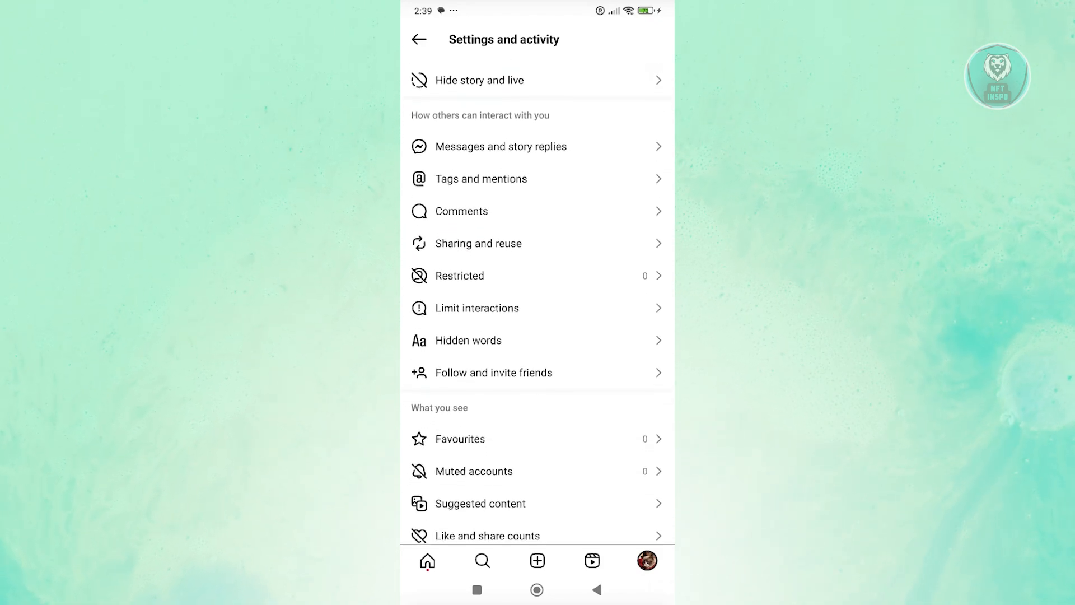
scroll(down, 3)
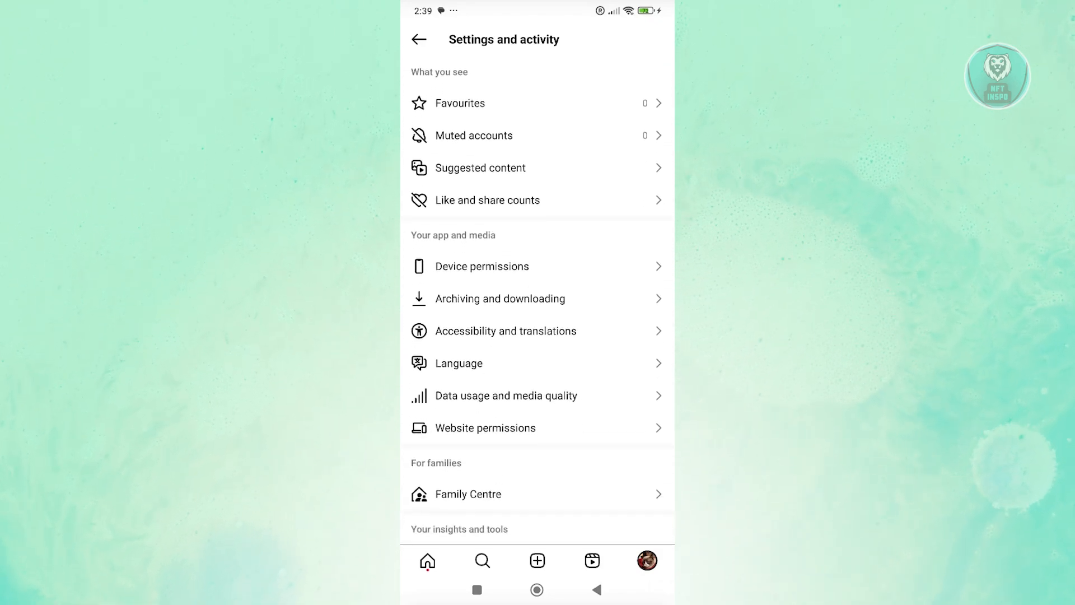
scroll(down, 3)
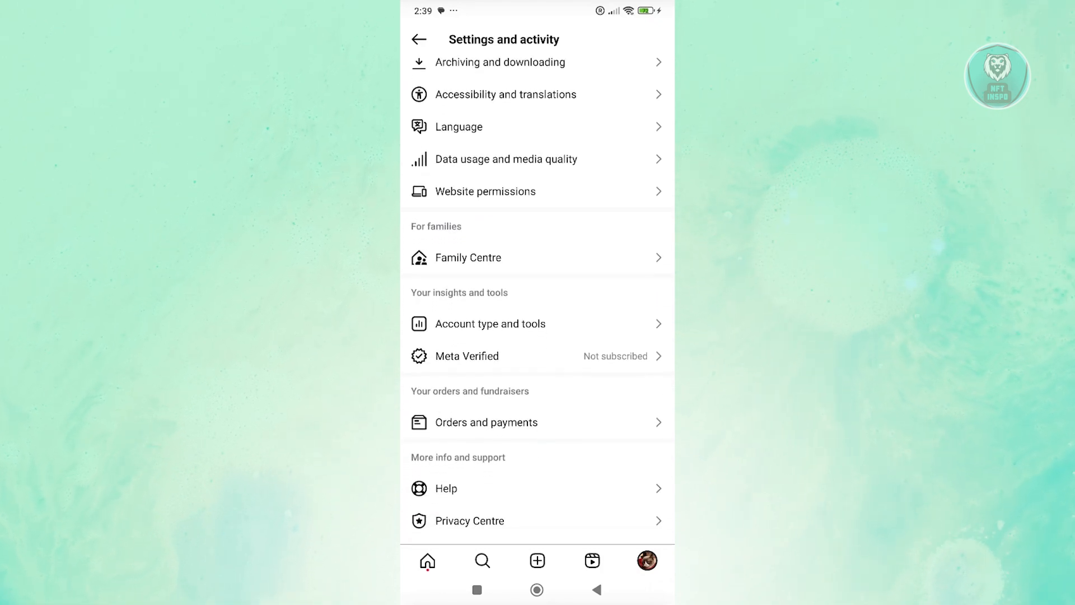
click(491, 323)
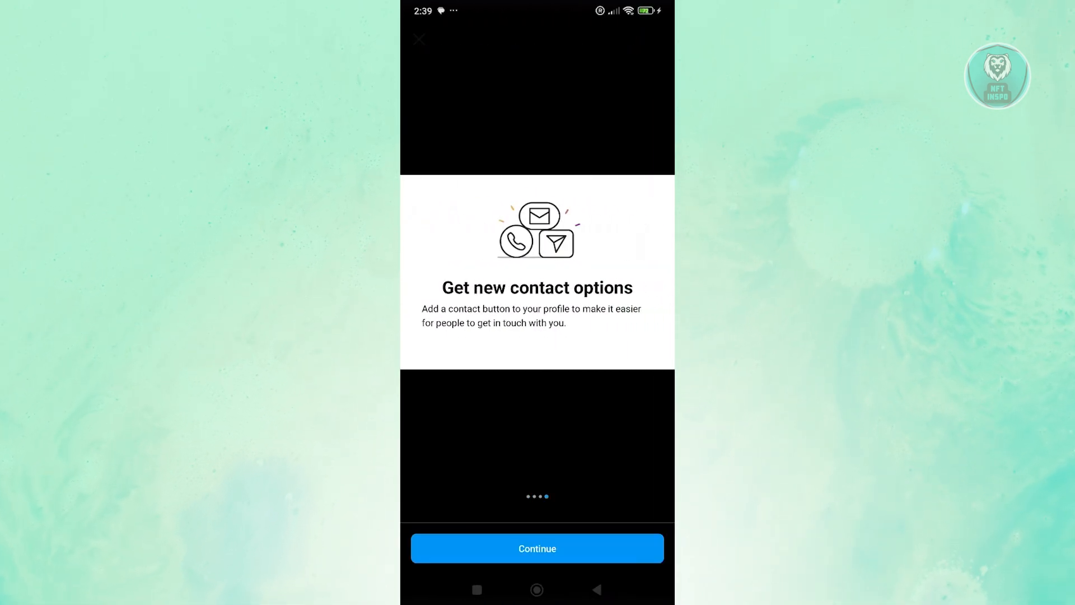
click(536, 548)
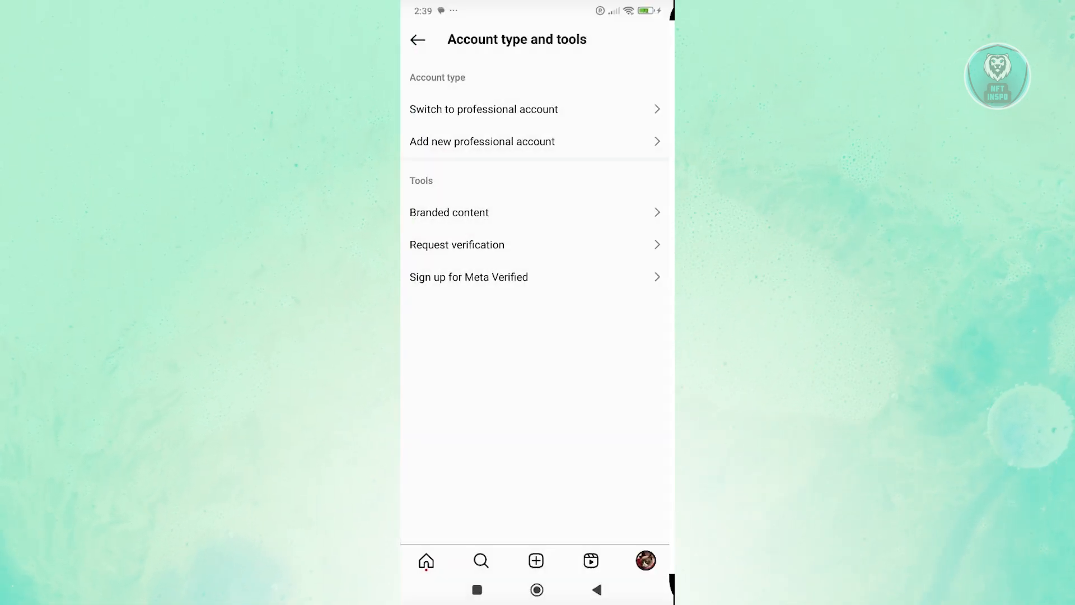
click(418, 40)
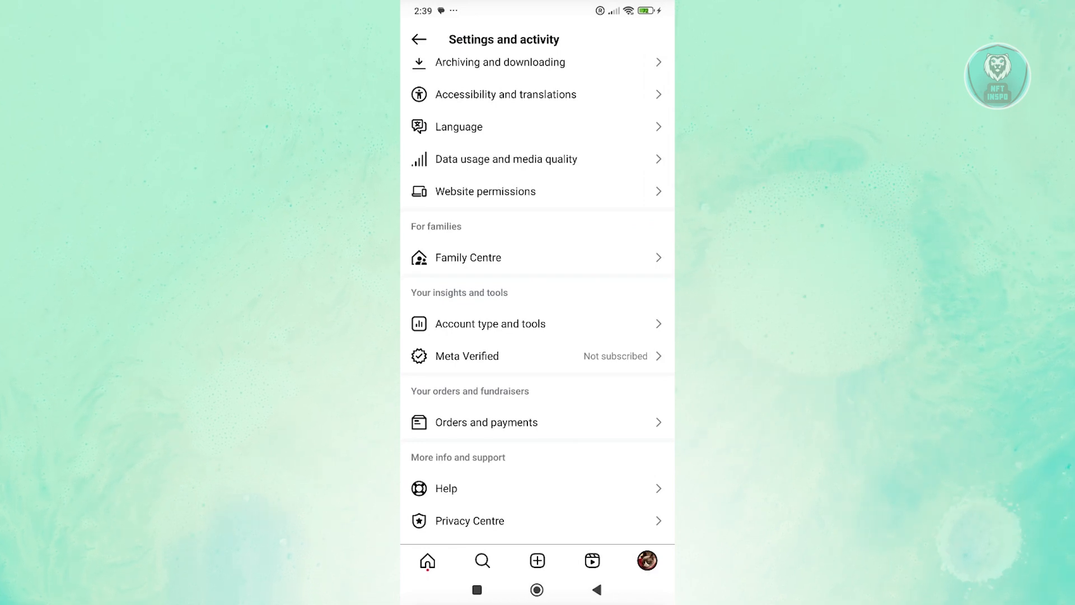